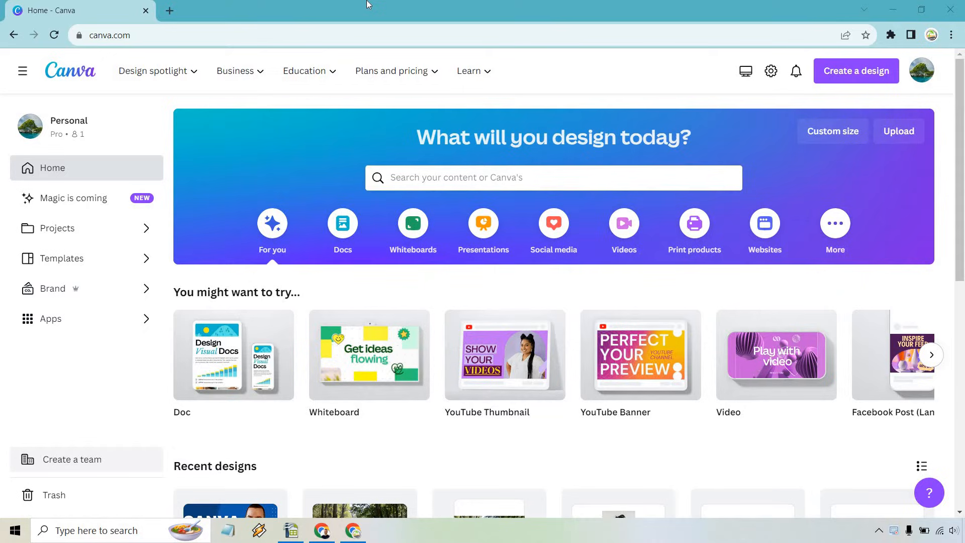
{"action": "mouse_move", "coordinate": [794, 28]}
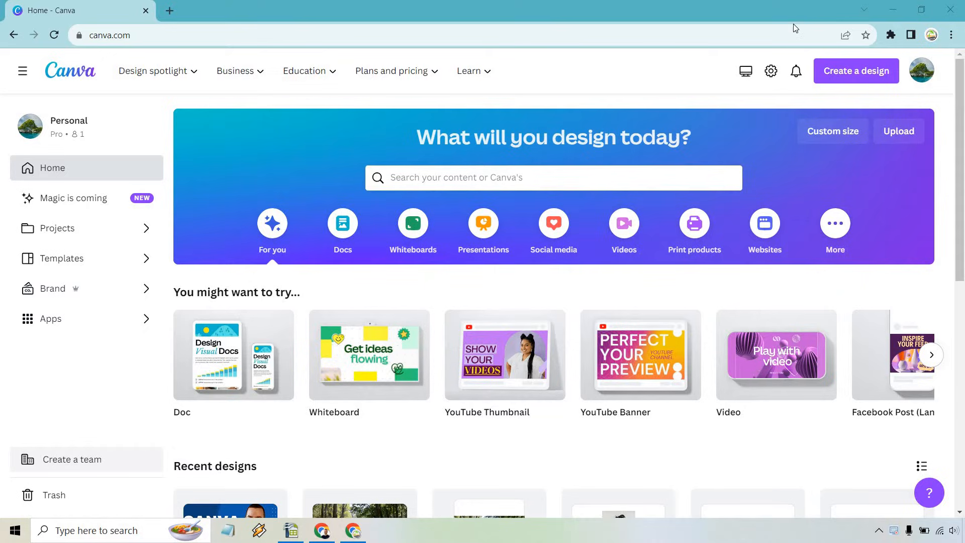
Browse the 'Create a design' menu for design types such as Infographic, Resume and Instagram Story.
{"action": "left_click", "coordinate": [854, 71]}
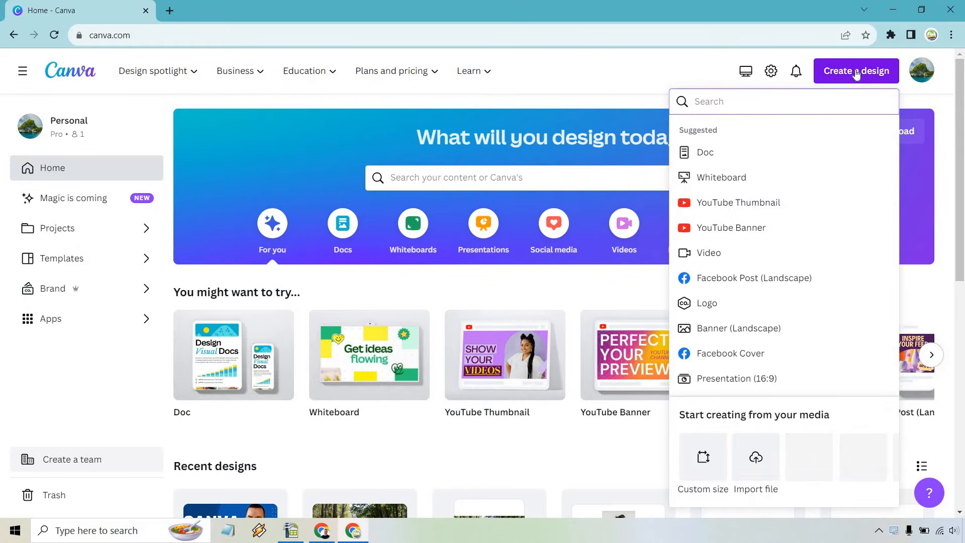
{"action": "scroll", "scroll_direction": "down", "scroll_amount": 3}
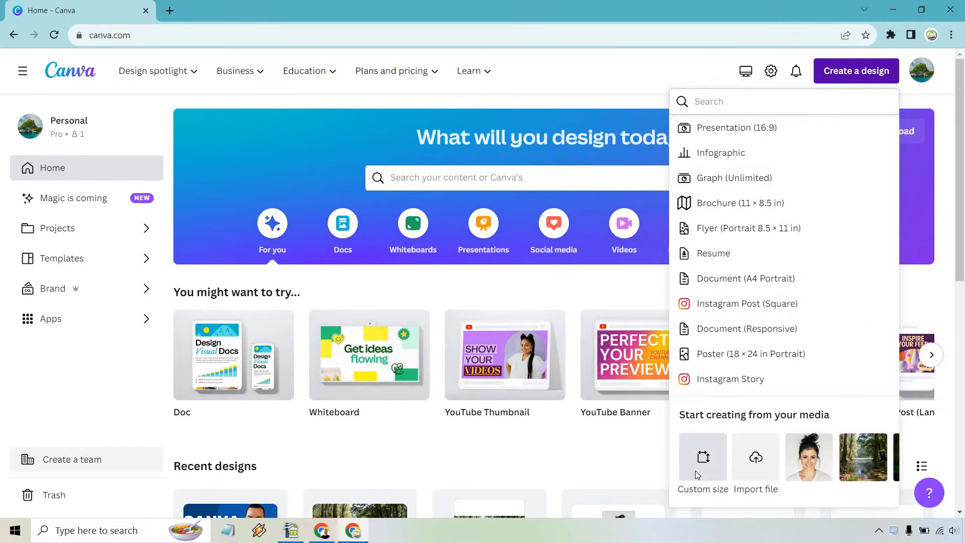
Create a custom-size design of 2 × 2 inches, switching units from px to in.
{"action": "left_click", "coordinate": [703, 457]}
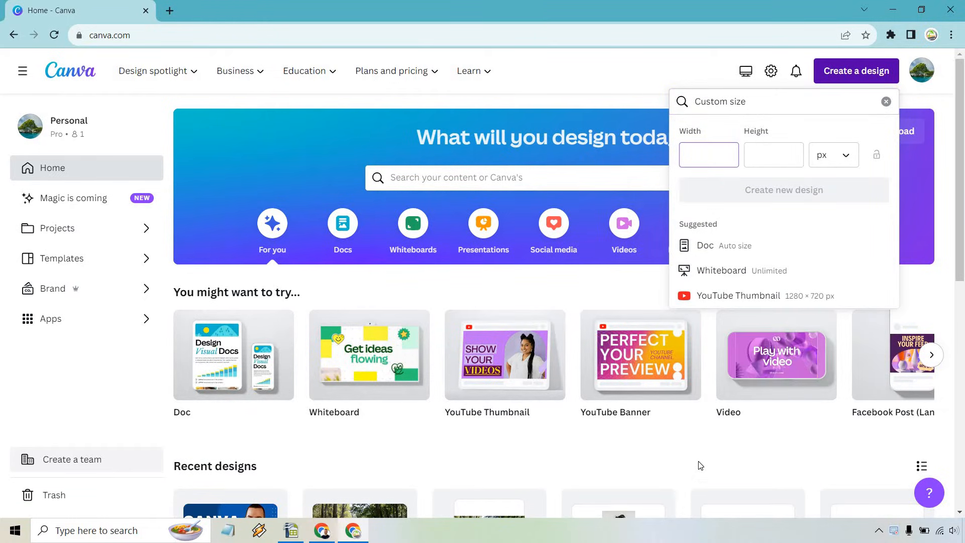
{"action": "left_click", "coordinate": [832, 155]}
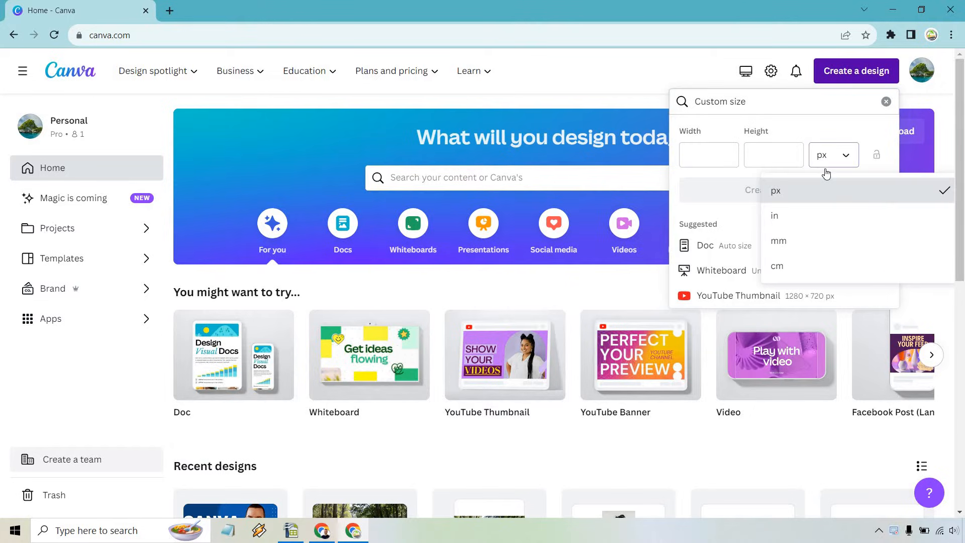
{"action": "left_click", "coordinate": [774, 216]}
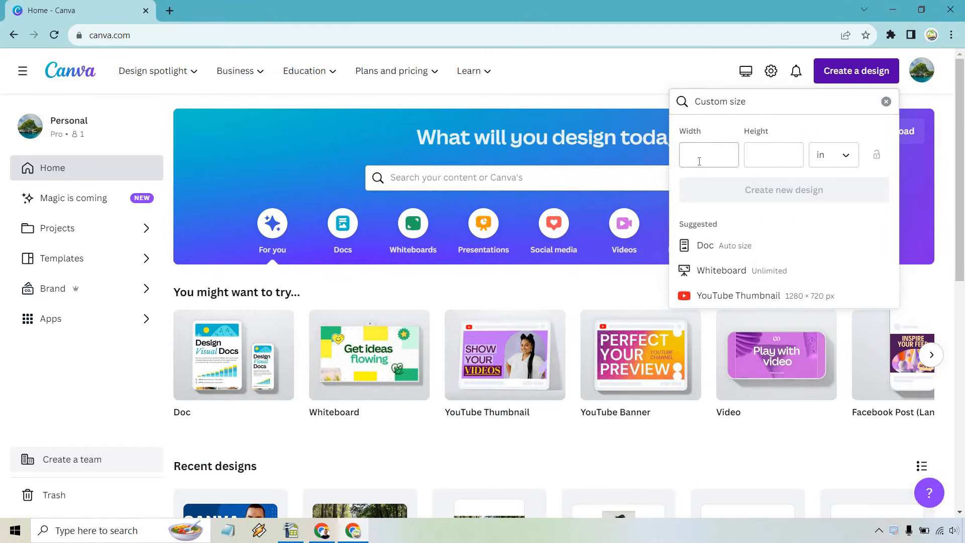
{"action": "type", "text": "2"}
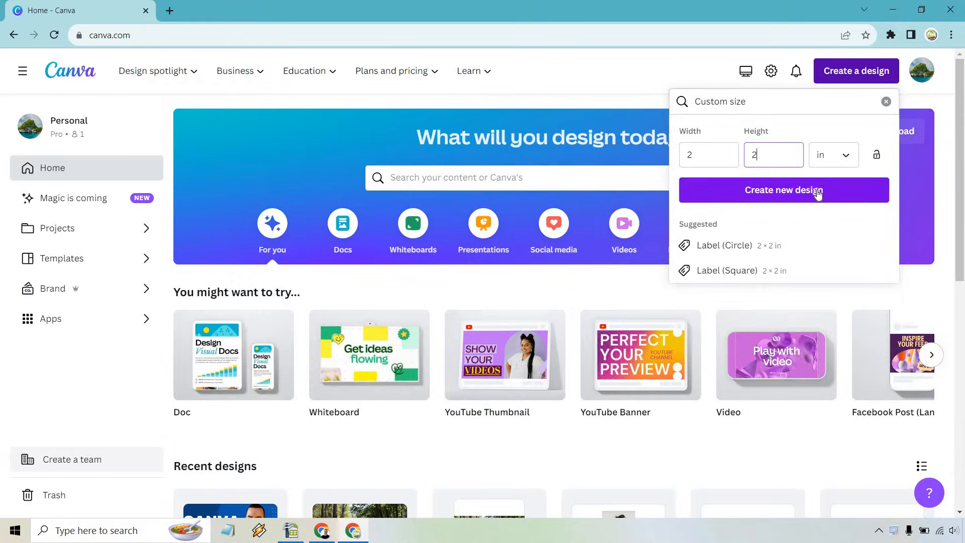
{"action": "left_click", "coordinate": [784, 190]}
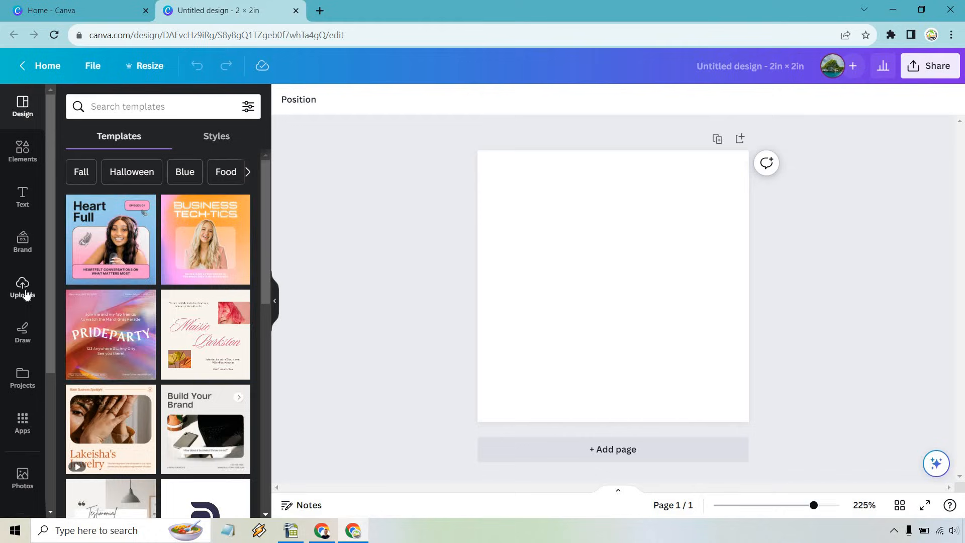
Place the uploaded portrait of the woman on the blue-green background onto the page from Uploads.
{"action": "left_click", "coordinate": [22, 287]}
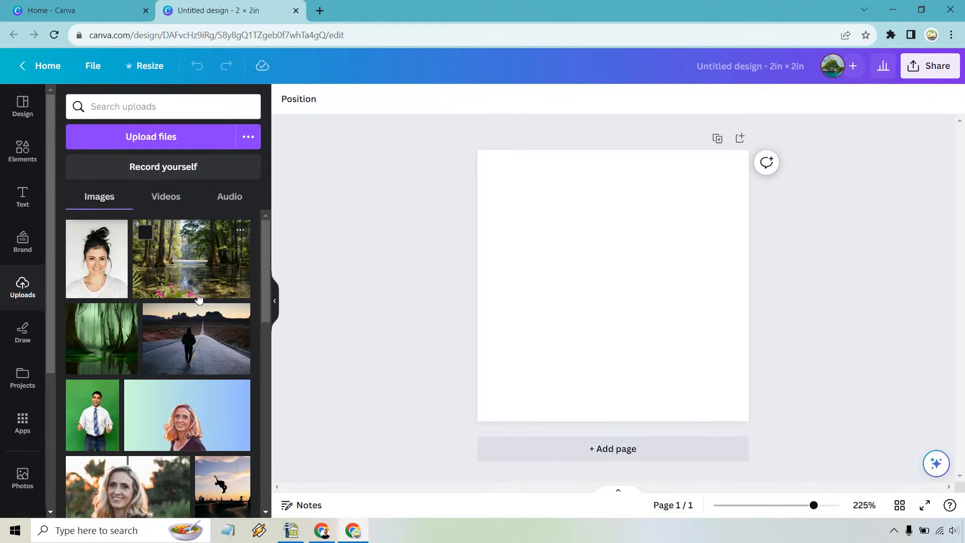
{"action": "mouse_move", "coordinate": [116, 481]}
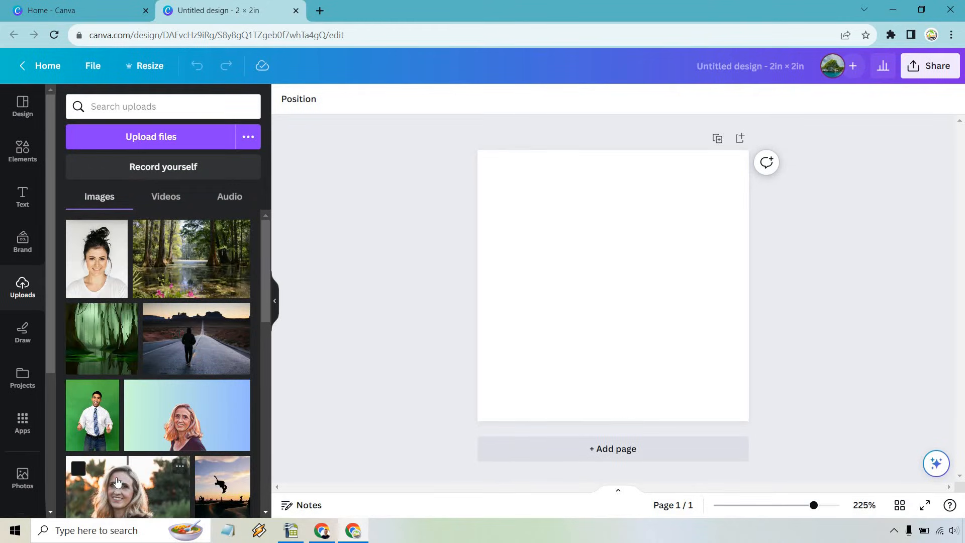
{"action": "mouse_move", "coordinate": [179, 423]}
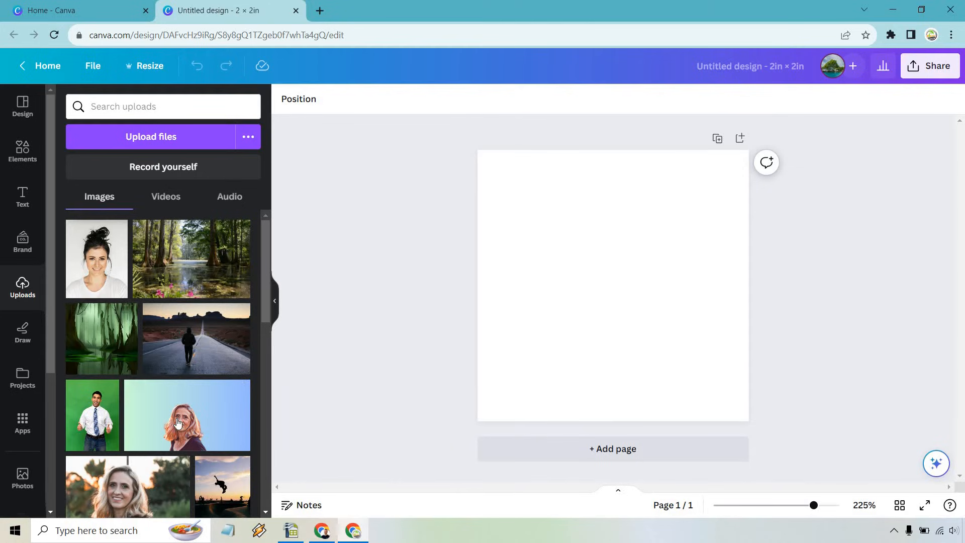
{"action": "left_click", "coordinate": [187, 415]}
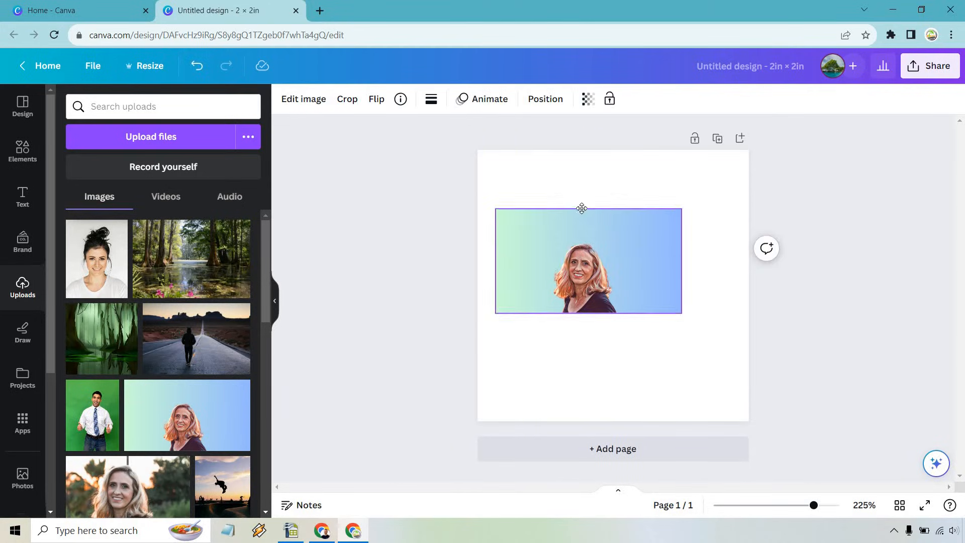